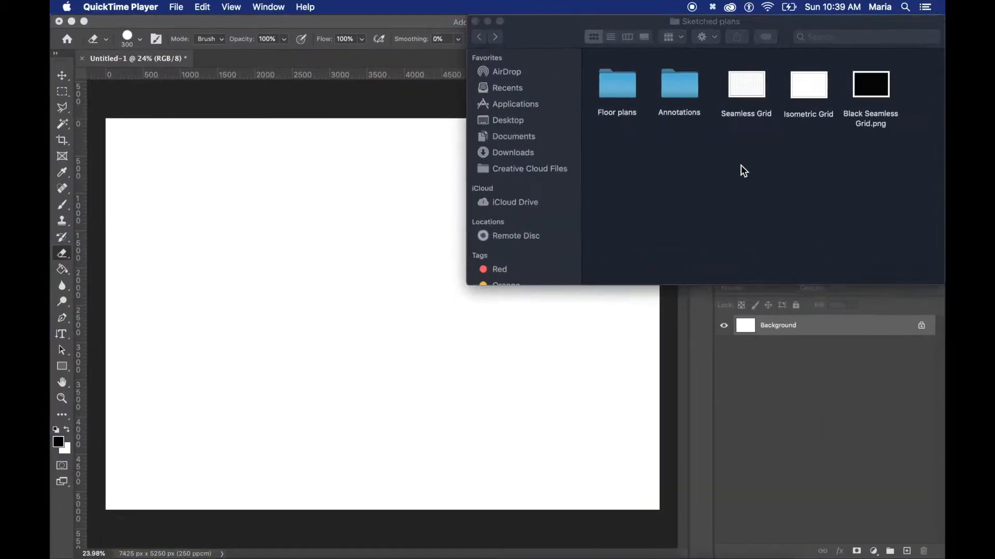
Place the Seamless Grid image over the white canvas as a 40% opacity layer
drag(746, 83, 431, 244)
text(40)
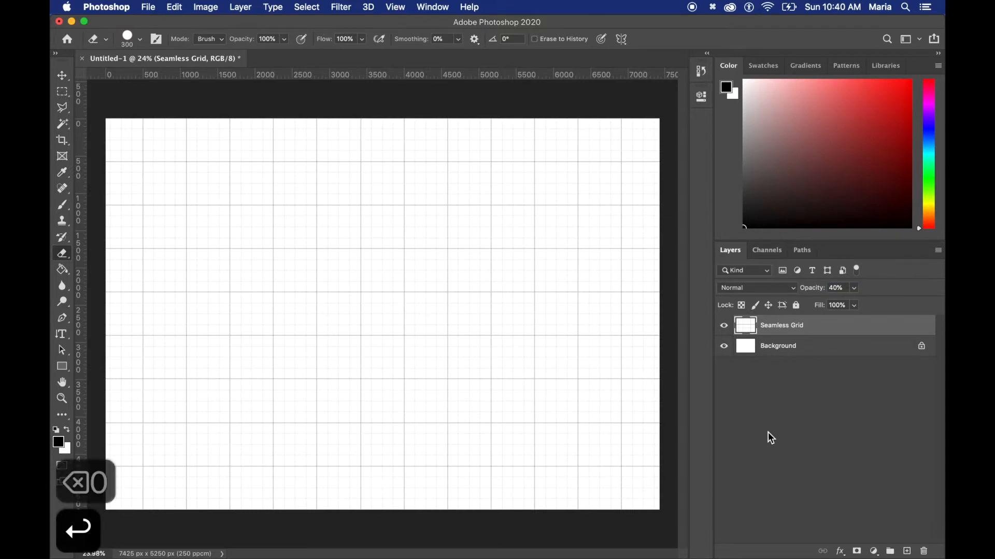
Bring Plan 4.png from the Floor plans folder onto the grid and set it to Multiply
click(763, 145)
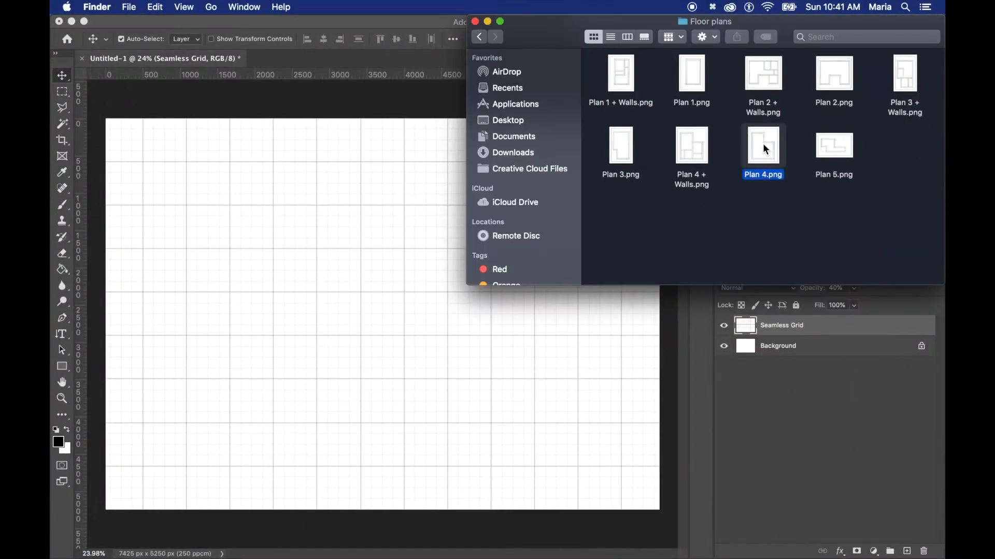
double_click(762, 146)
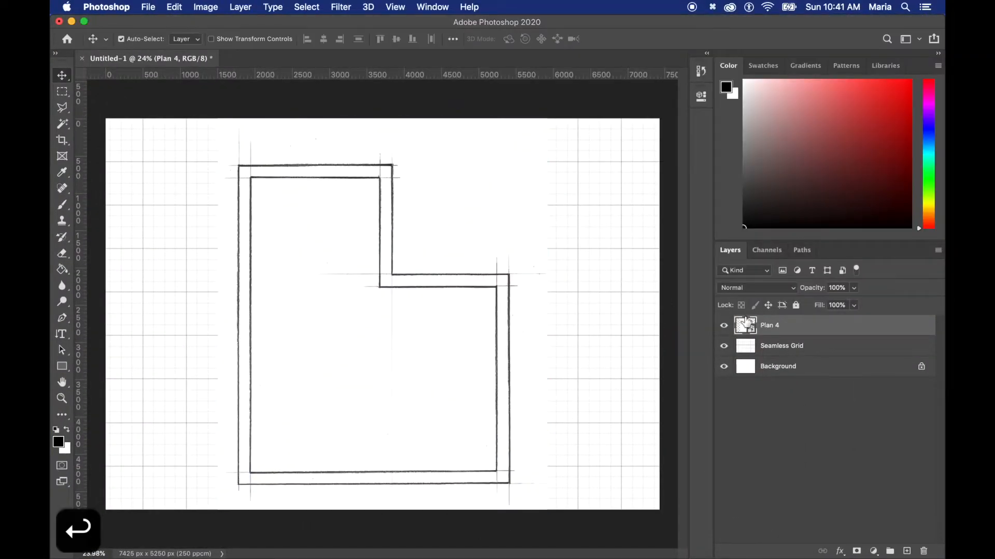
click(757, 287)
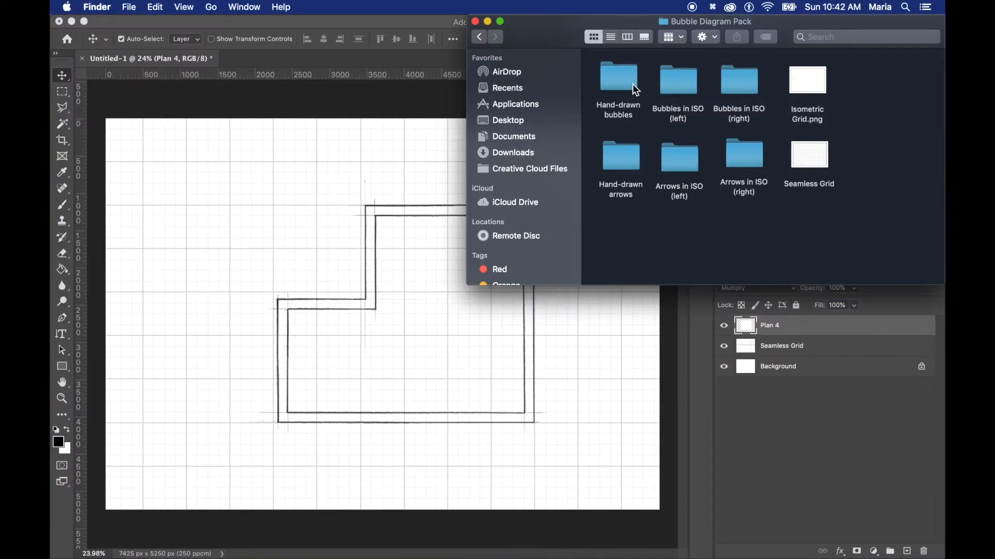
Place hand-drawn bubbles (6, 14, 23, 7) into the rooms, set to Multiply and transformed to fit
double_click(617, 79)
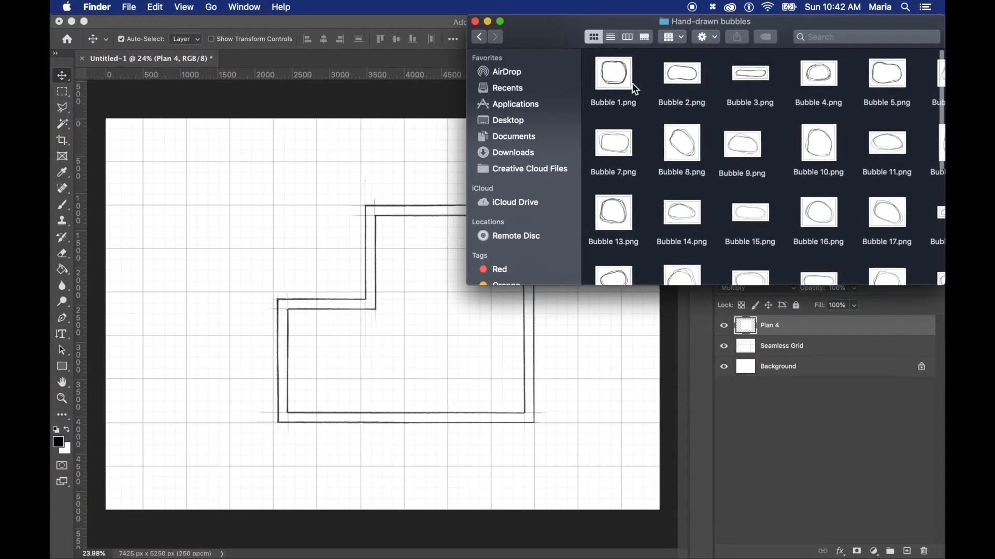
scroll(down, 3)
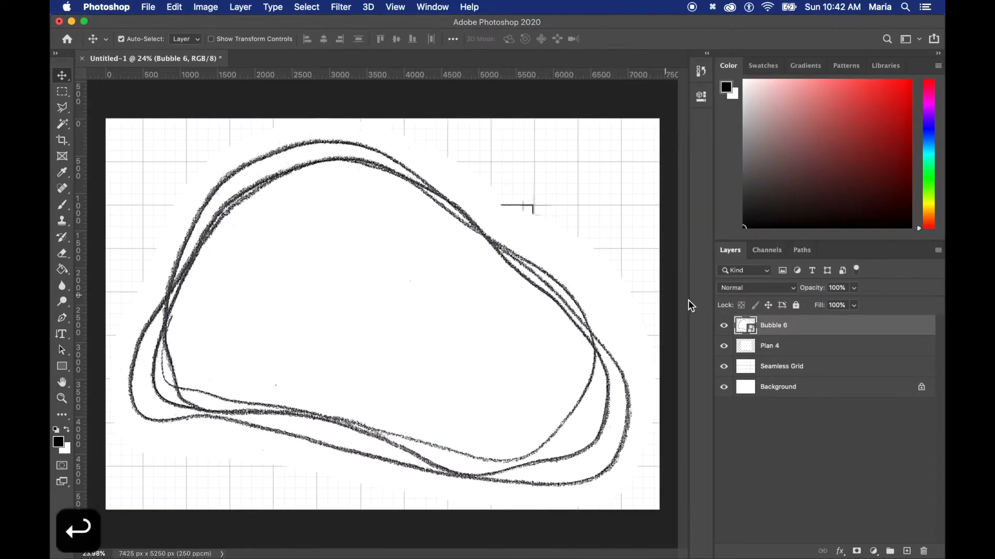
click(757, 287)
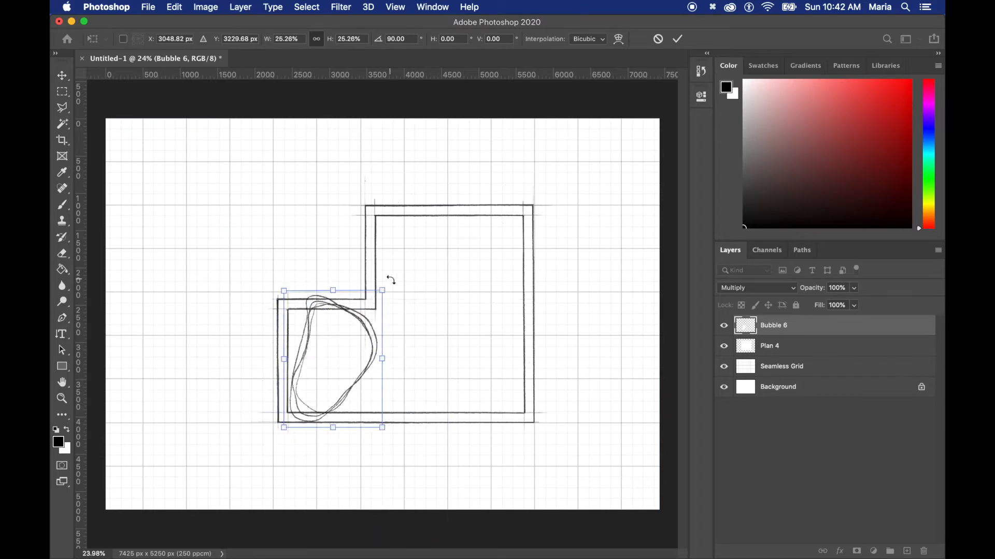
right_click(773, 326)
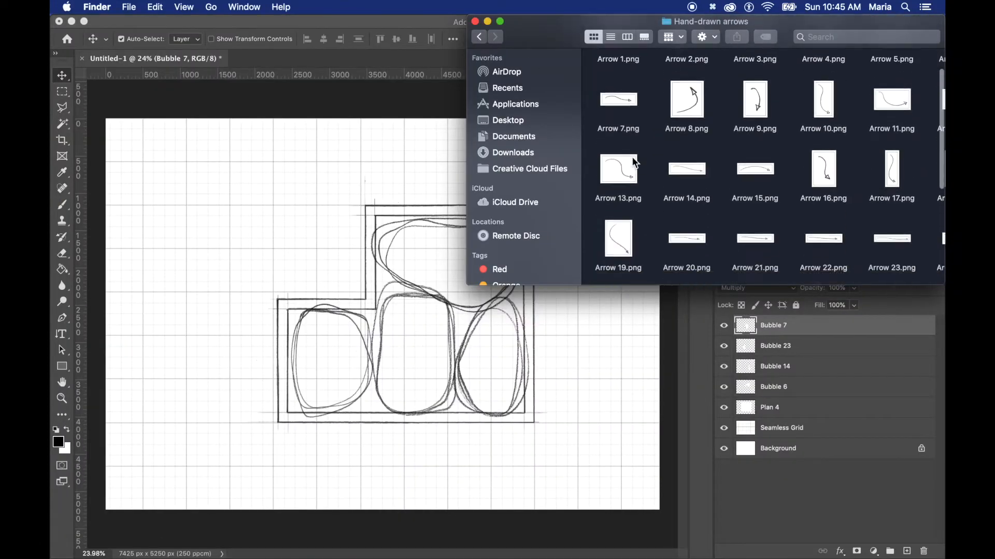
Add the curved Arrow 13 over the plan and set its blend mode to Multiply
double_click(618, 169)
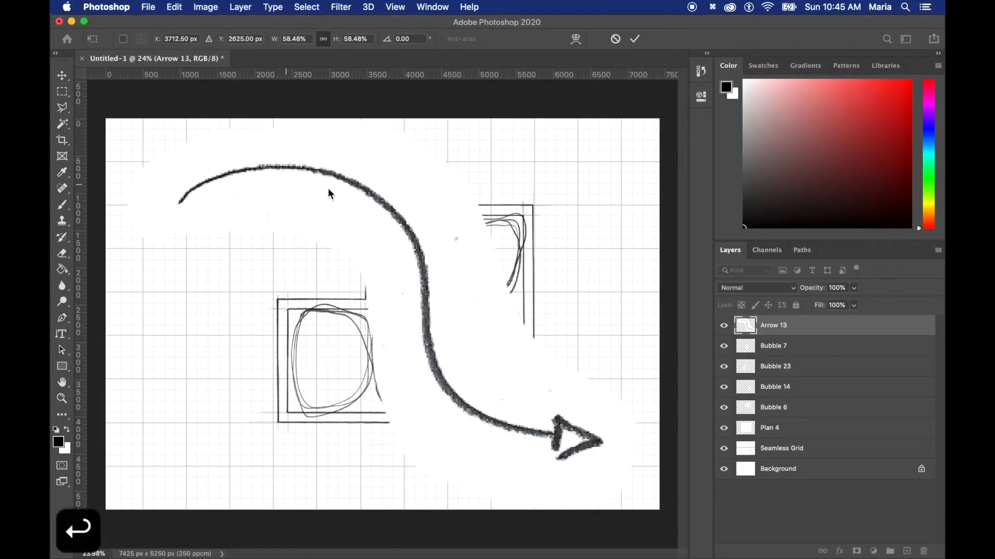
click(756, 287)
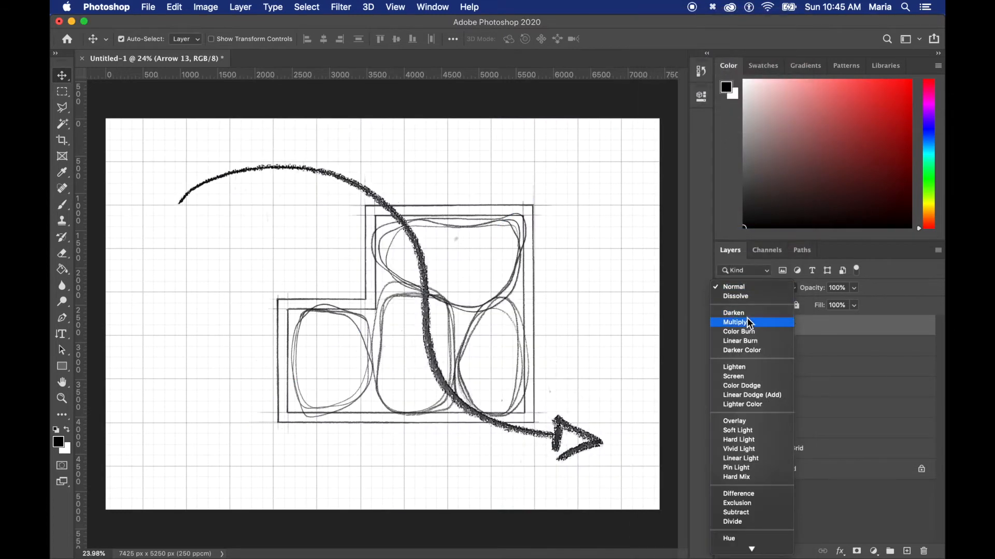
click(735, 322)
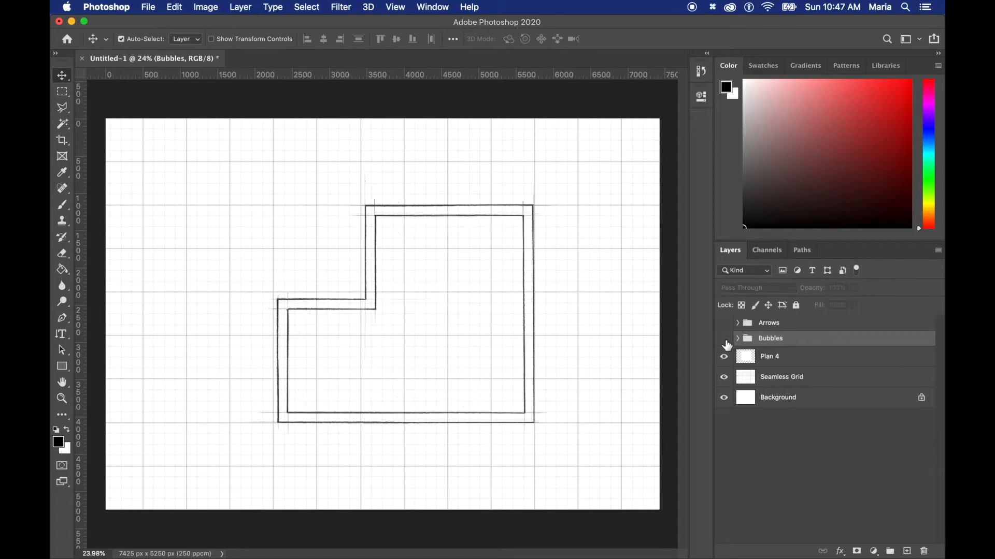
Hide the grid and fill the walls grey on a new 25% opacity layer renamed Plan Fill
click(723, 377)
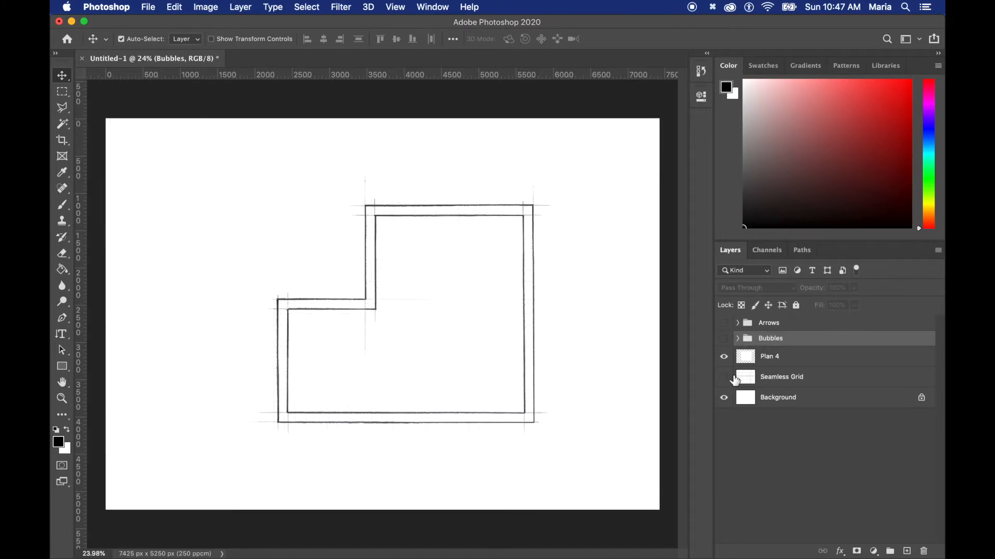
click(906, 551)
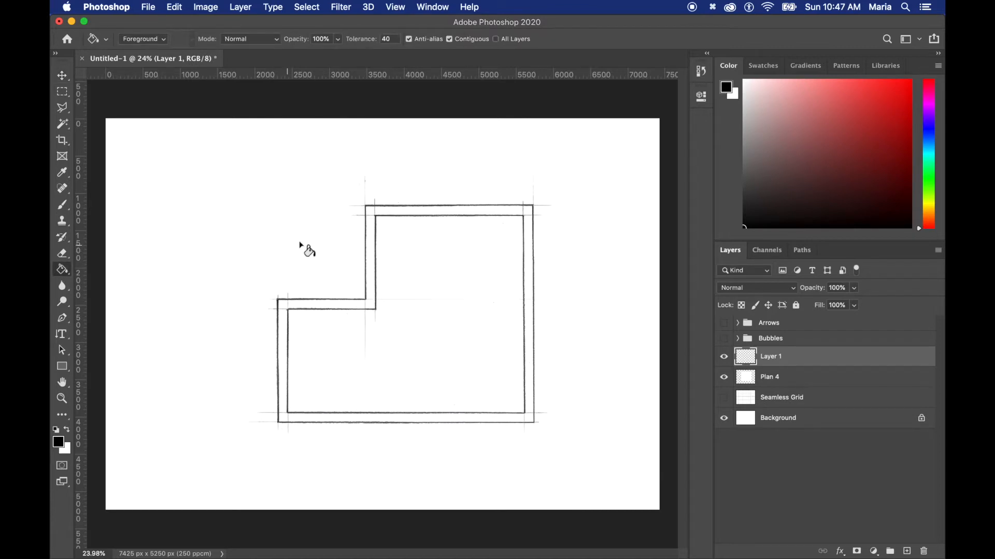
click(419, 219)
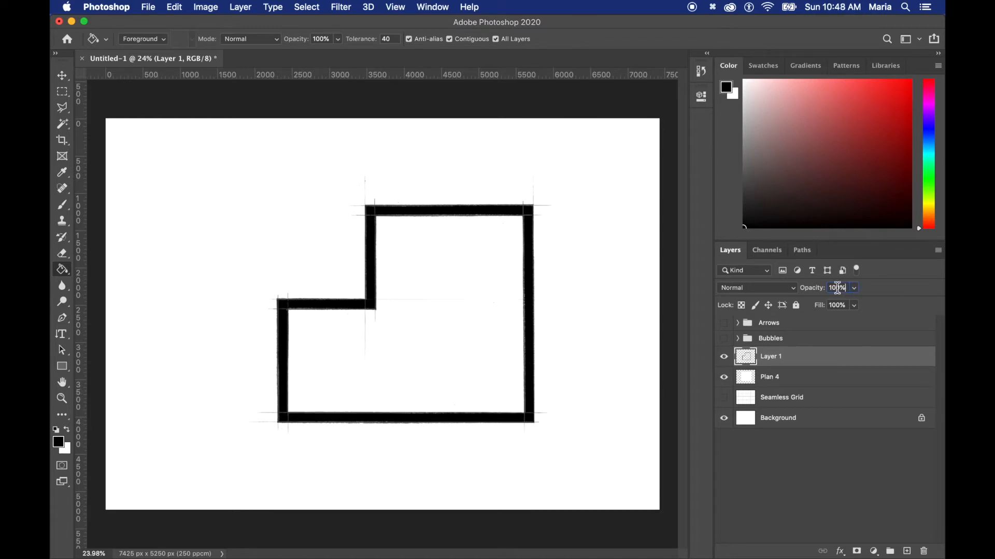
text(25)
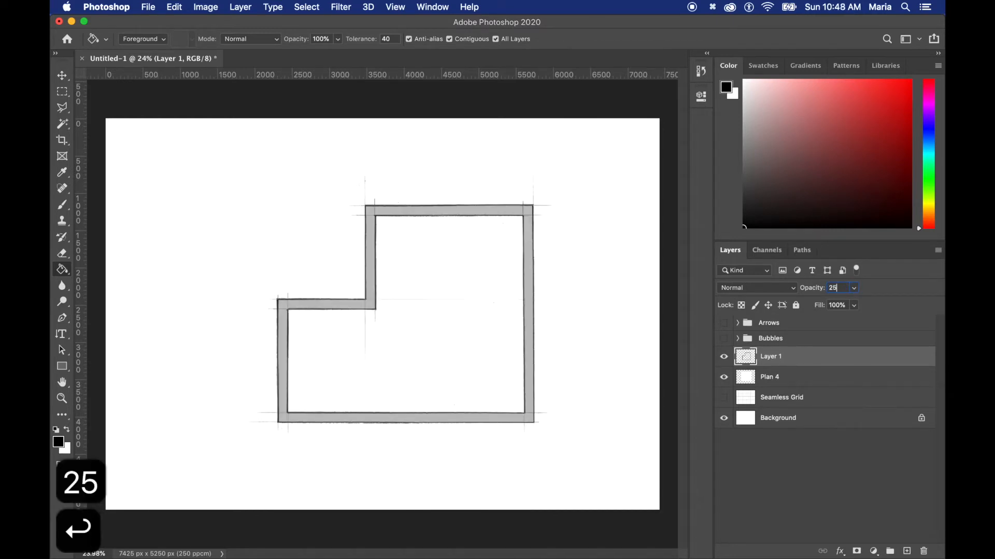
double_click(769, 355)
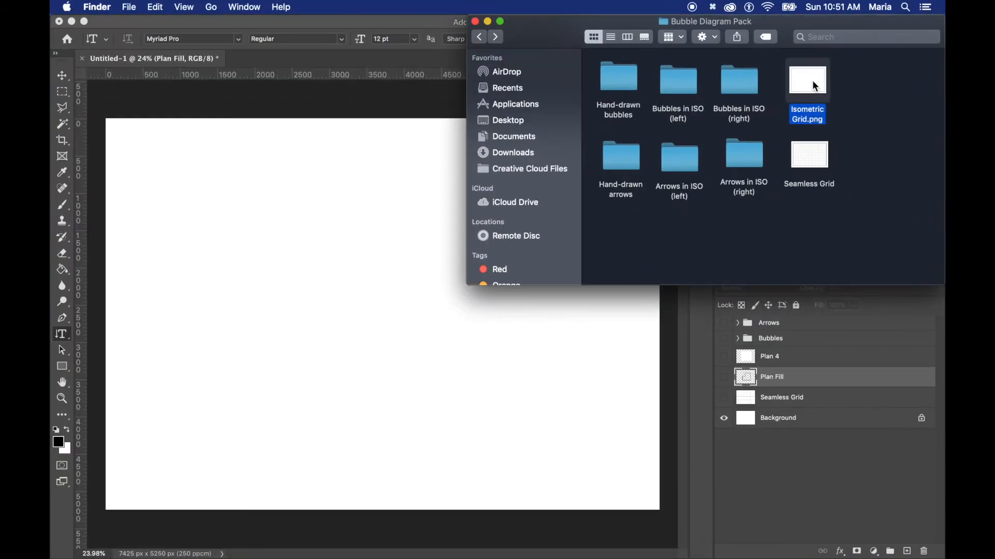
Bring the Isometric Grid image in beneath the floor plan, other layers hidden
double_click(806, 79)
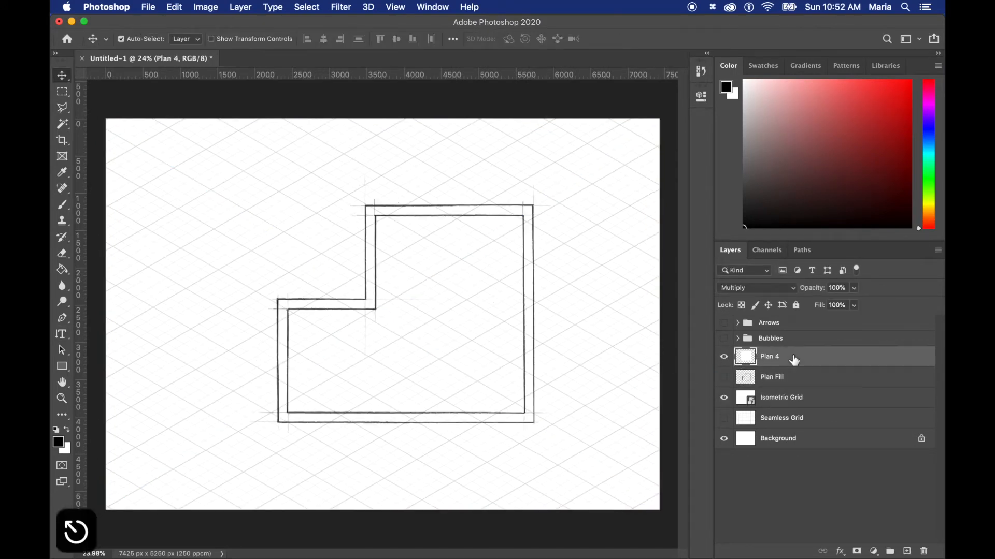
Free Transform the plan with -30° rotation and 30° skew, then nudge it left on the grid
key(cmd+t)
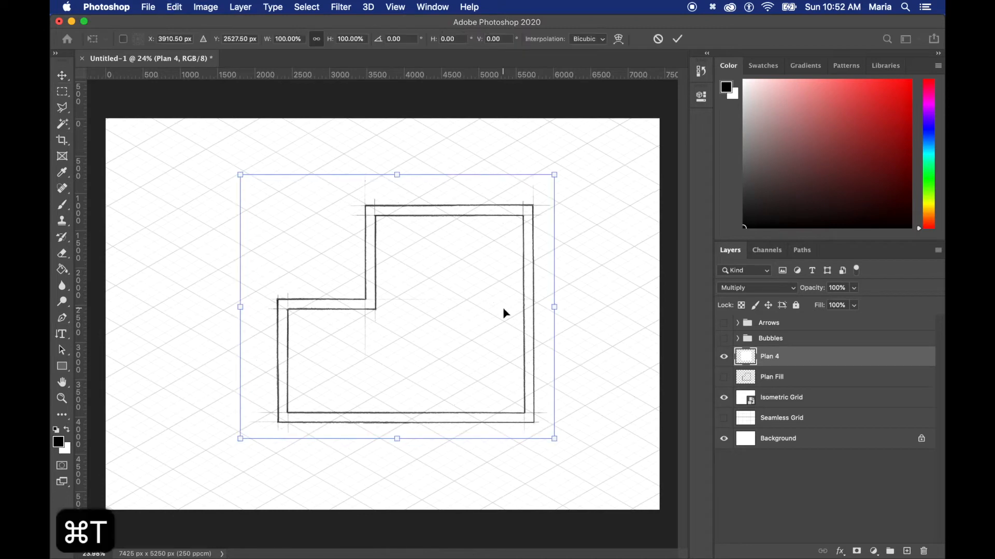
click(394, 38)
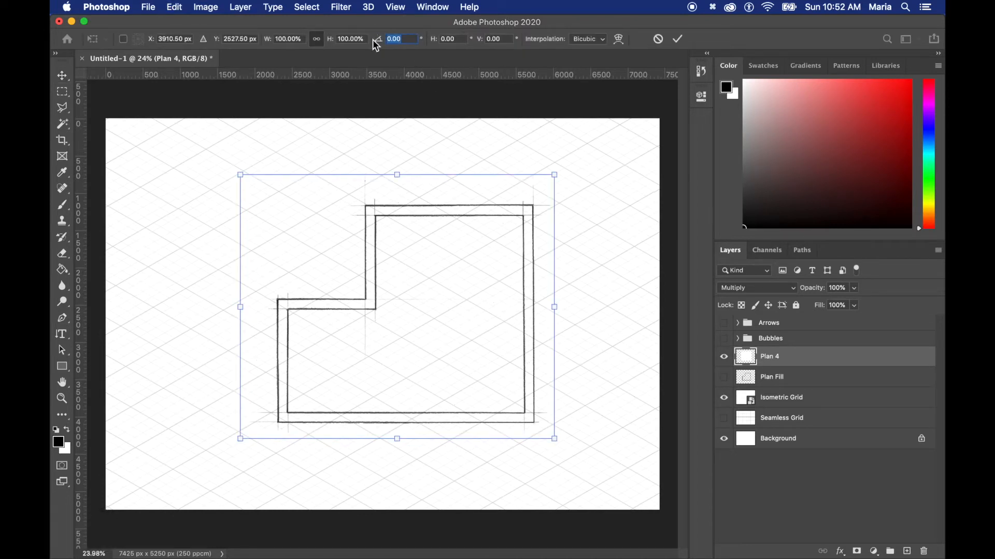
text(-30)
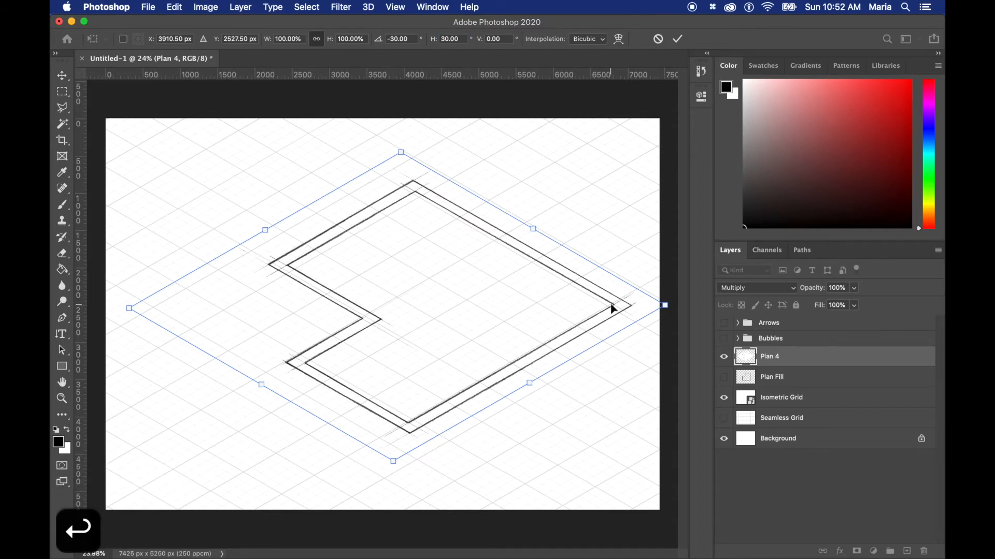
drag(613, 308, 583, 305)
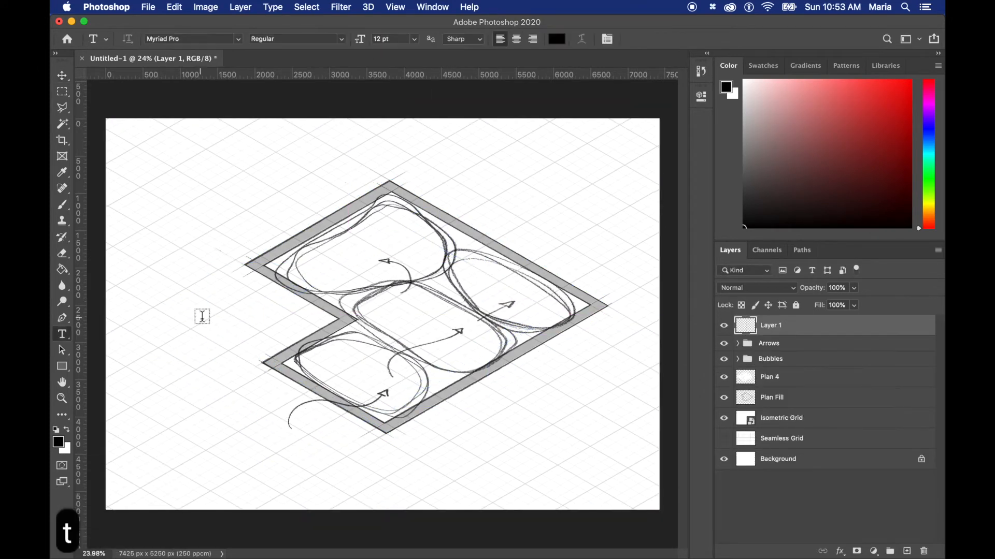
Add the ISOMETRIC PLAN title, skewed -30°/30°, and move it along the top wall
text(ISOMETRIC PLAN)
text(30)
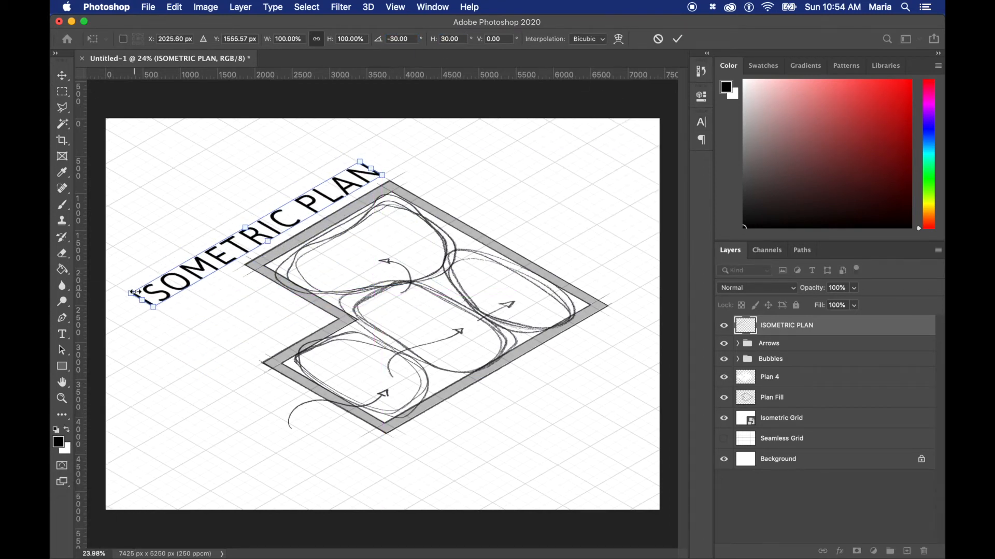
drag(134, 305, 224, 248)
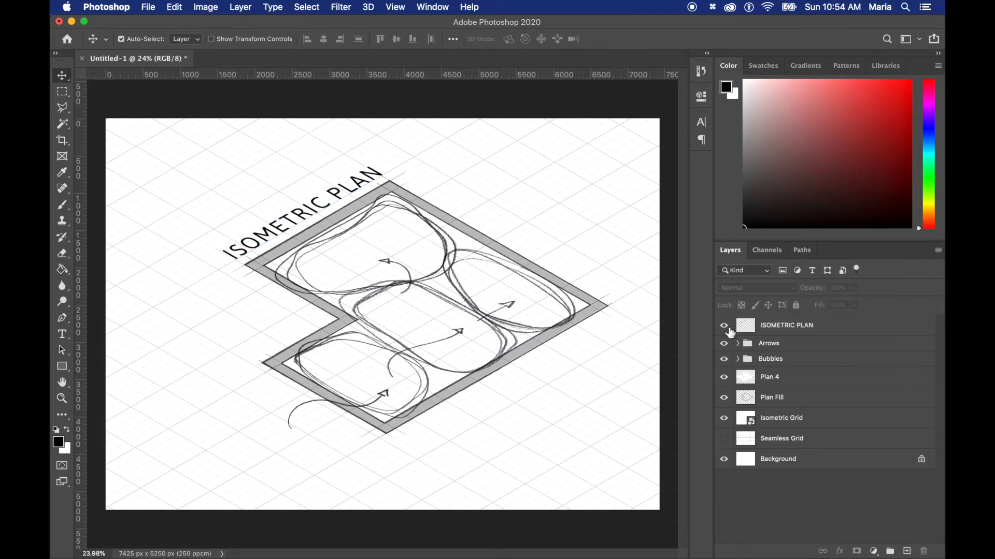
Hide the old sketches and bring in ISO bubbles and arrows from the Bubble Diagram Pack
click(723, 358)
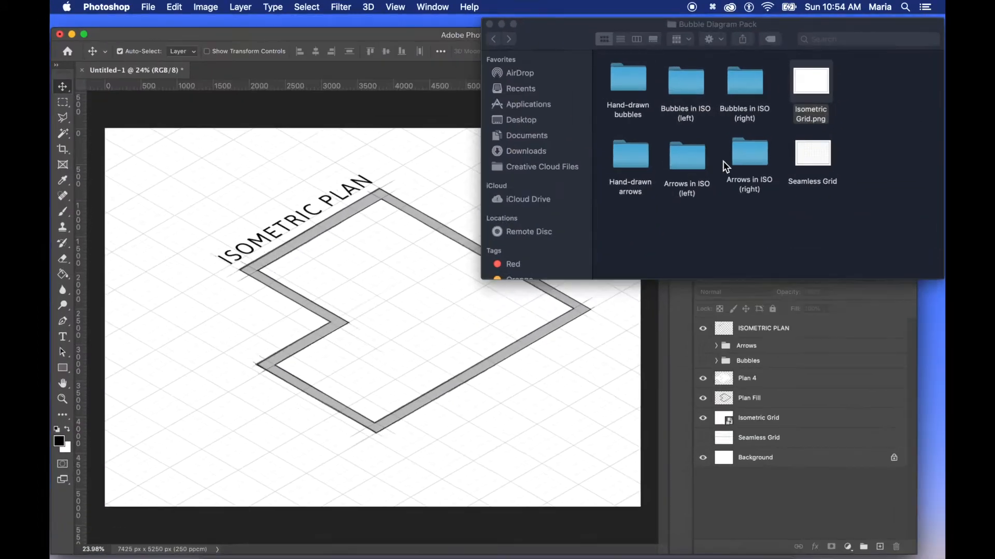
click(686, 156)
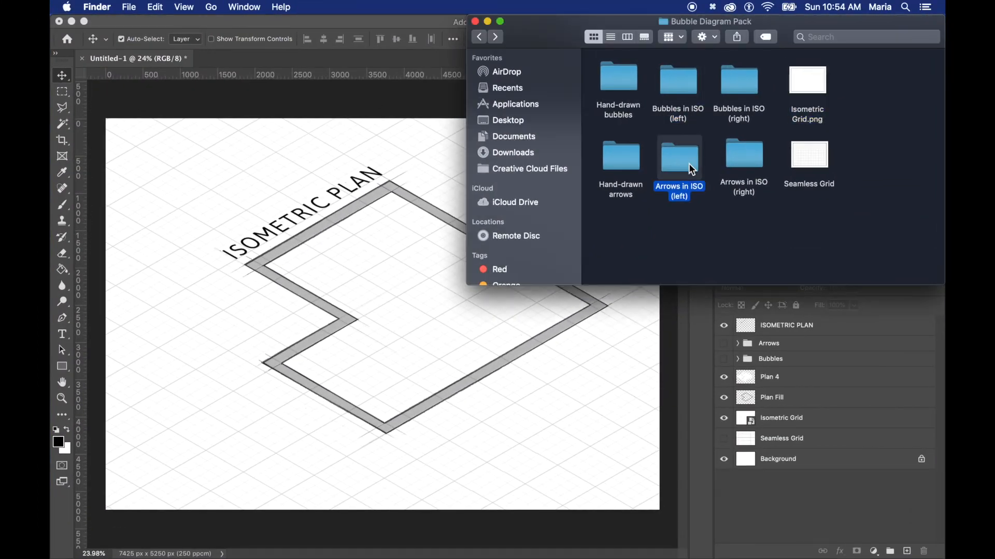
click(744, 154)
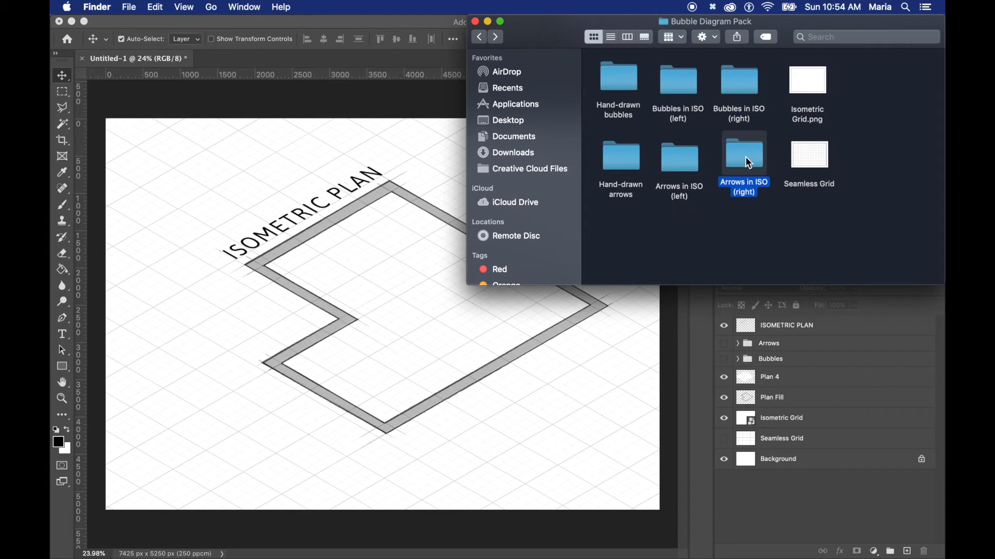
click(678, 79)
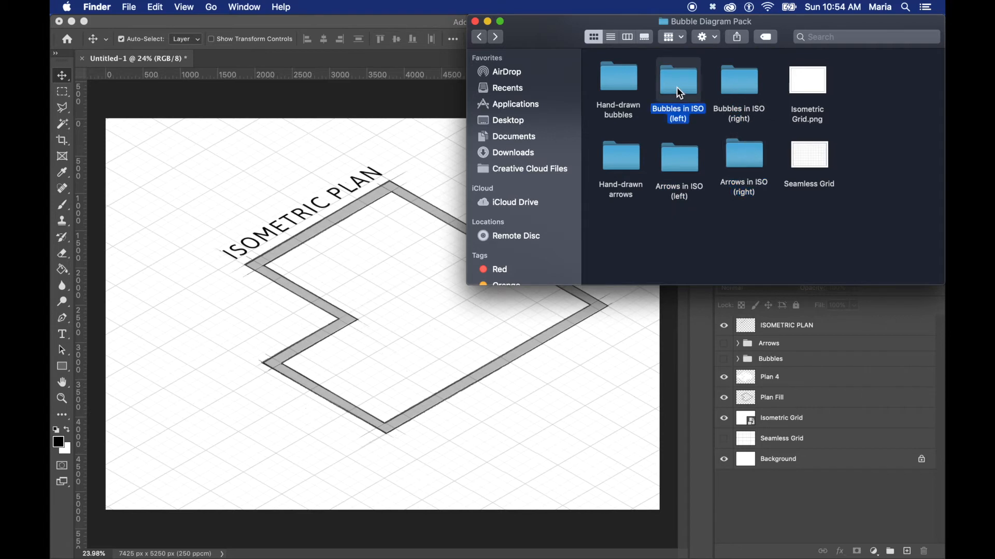
double_click(677, 79)
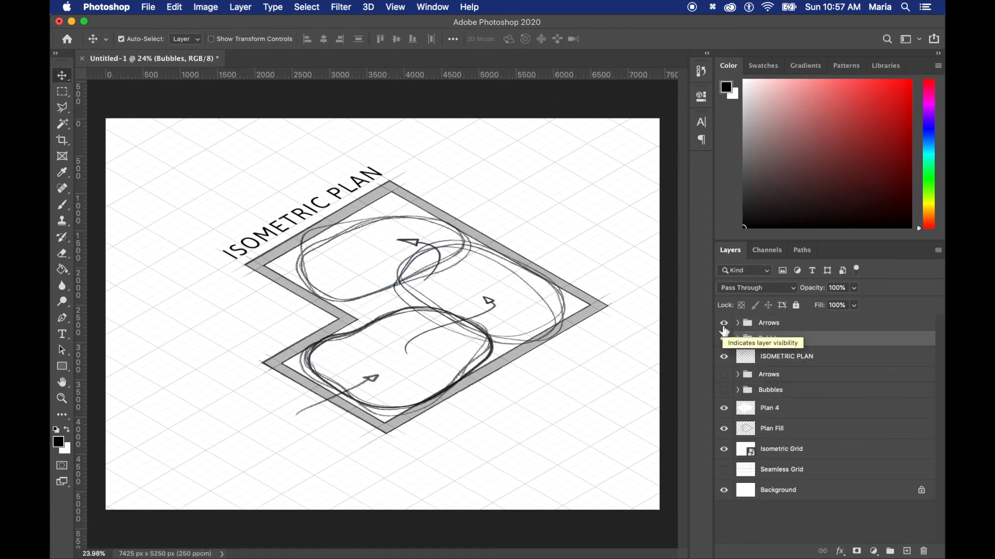
Hide the new arrows group and fill the upper bubble with light blue on a new layer
click(724, 338)
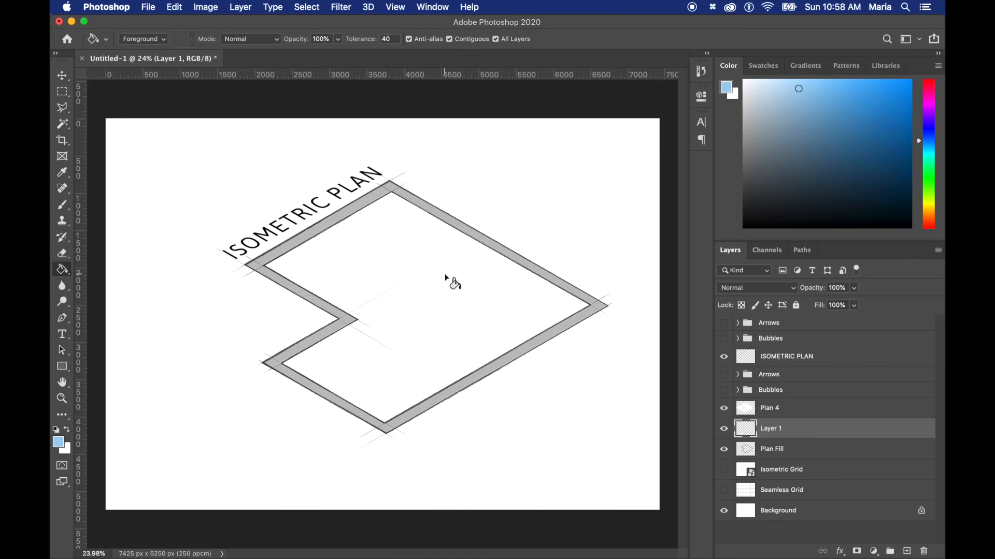
click(449, 282)
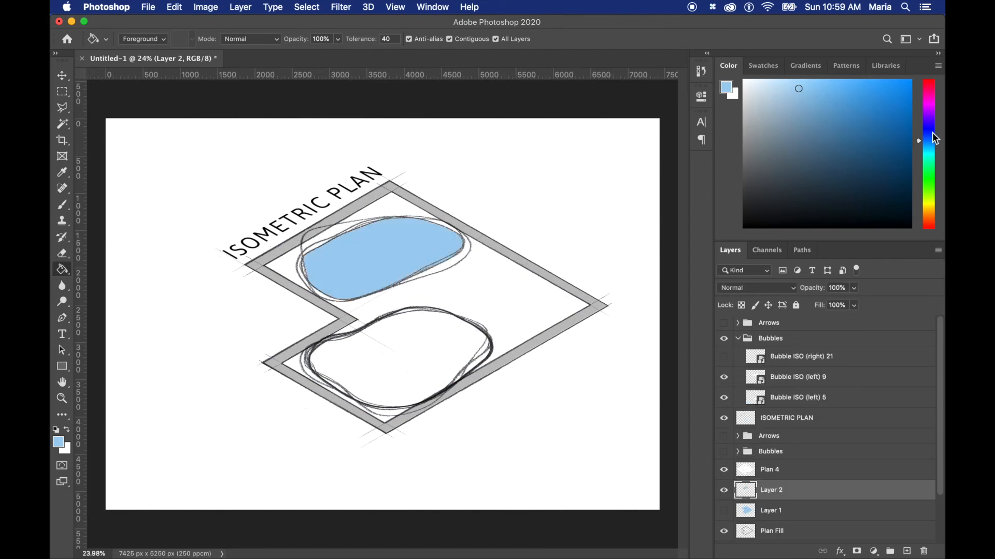
Fill the next bubble with a deeper blue and angle the ENTRANCE label with a -30° skew
click(393, 361)
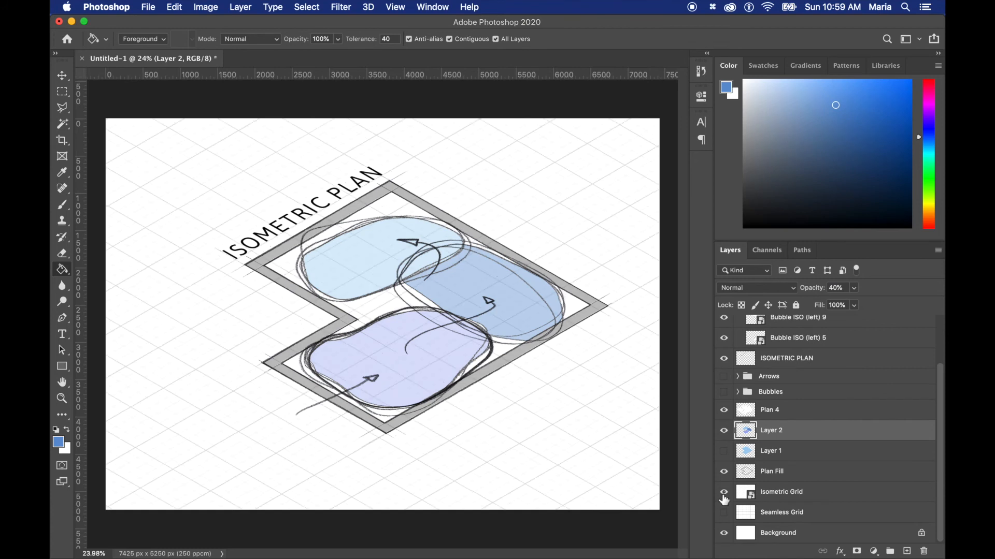
click(609, 155)
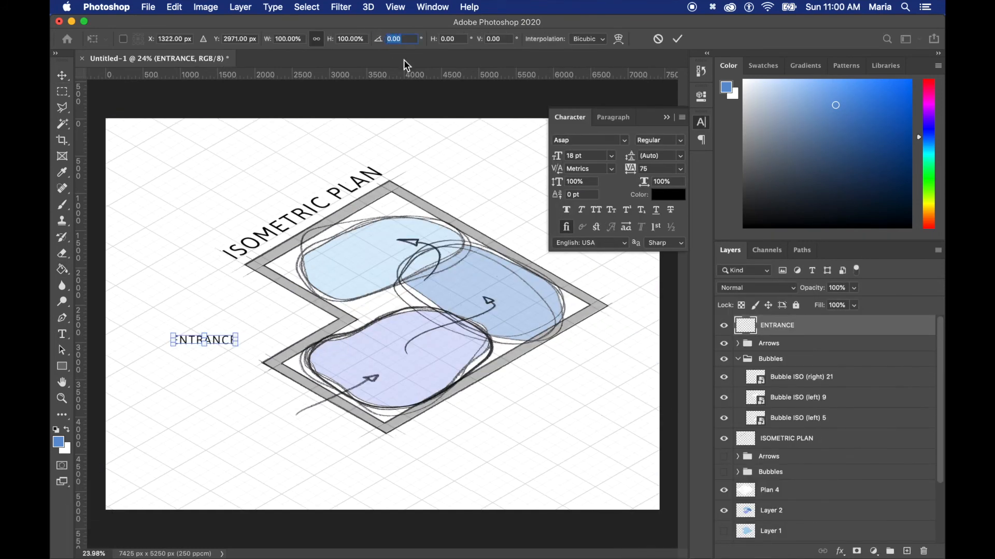
text(-30)
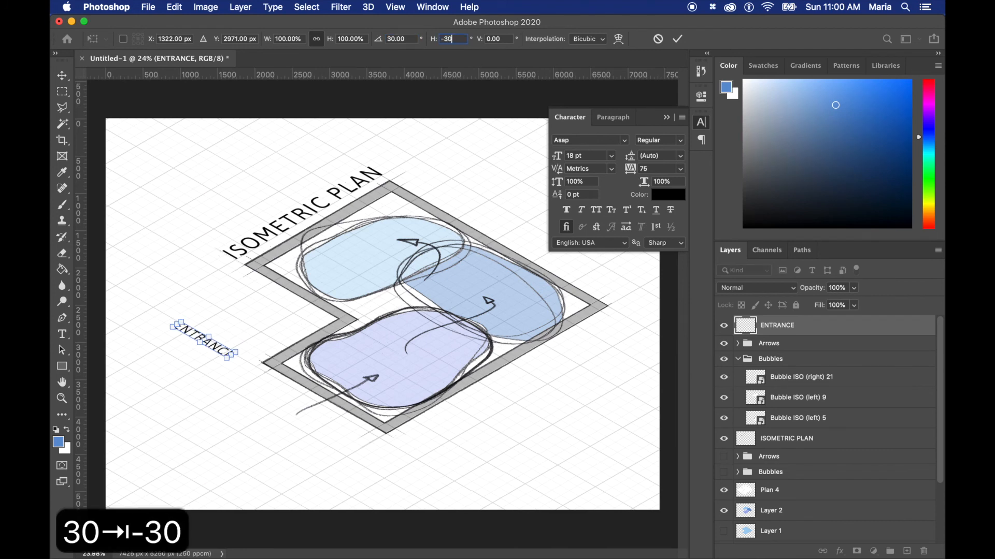